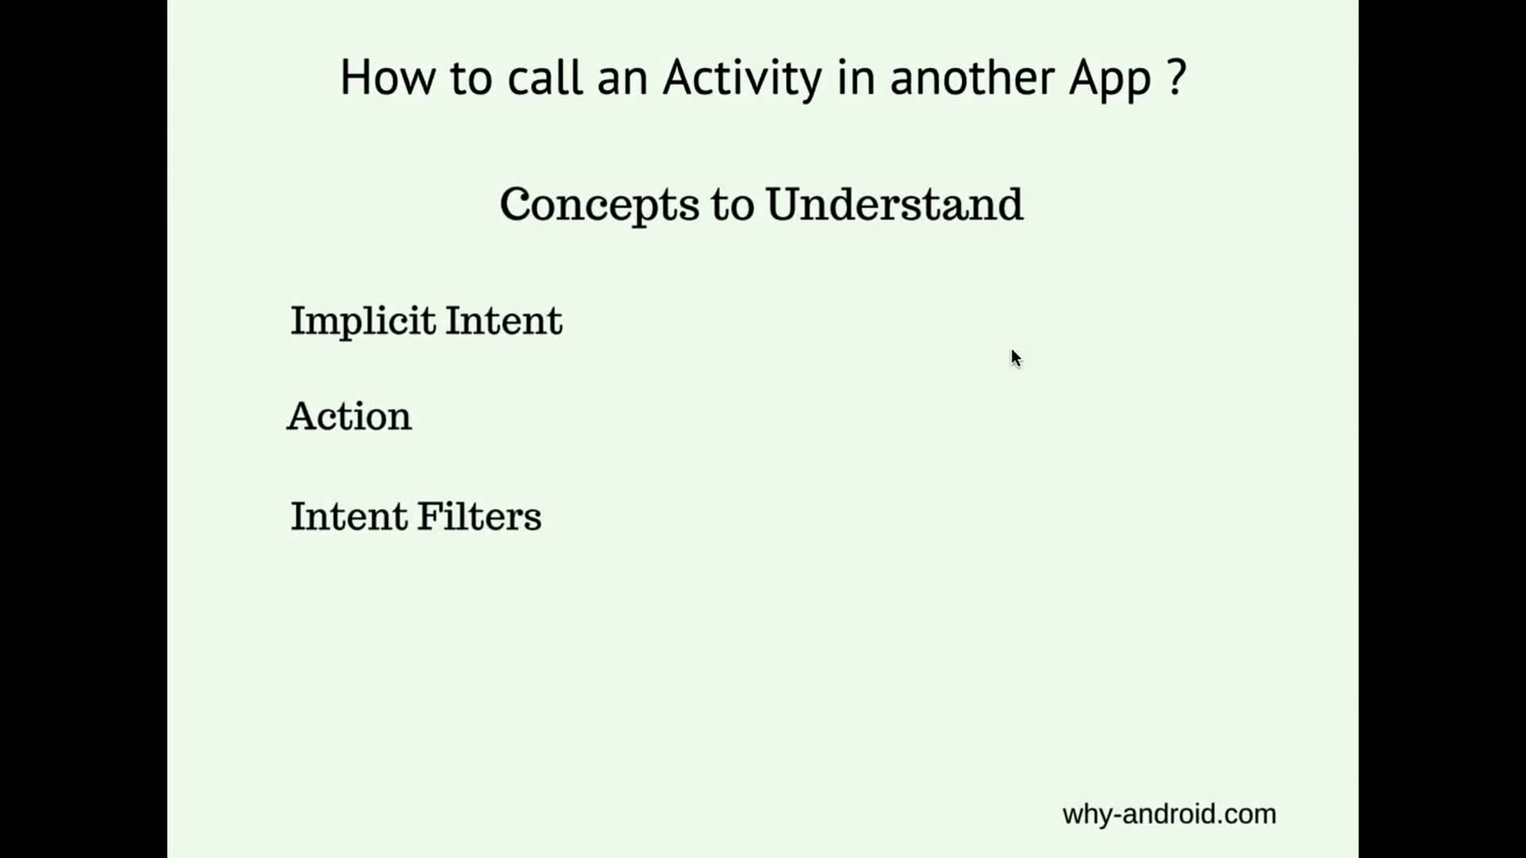
mouse_move(496, 363)
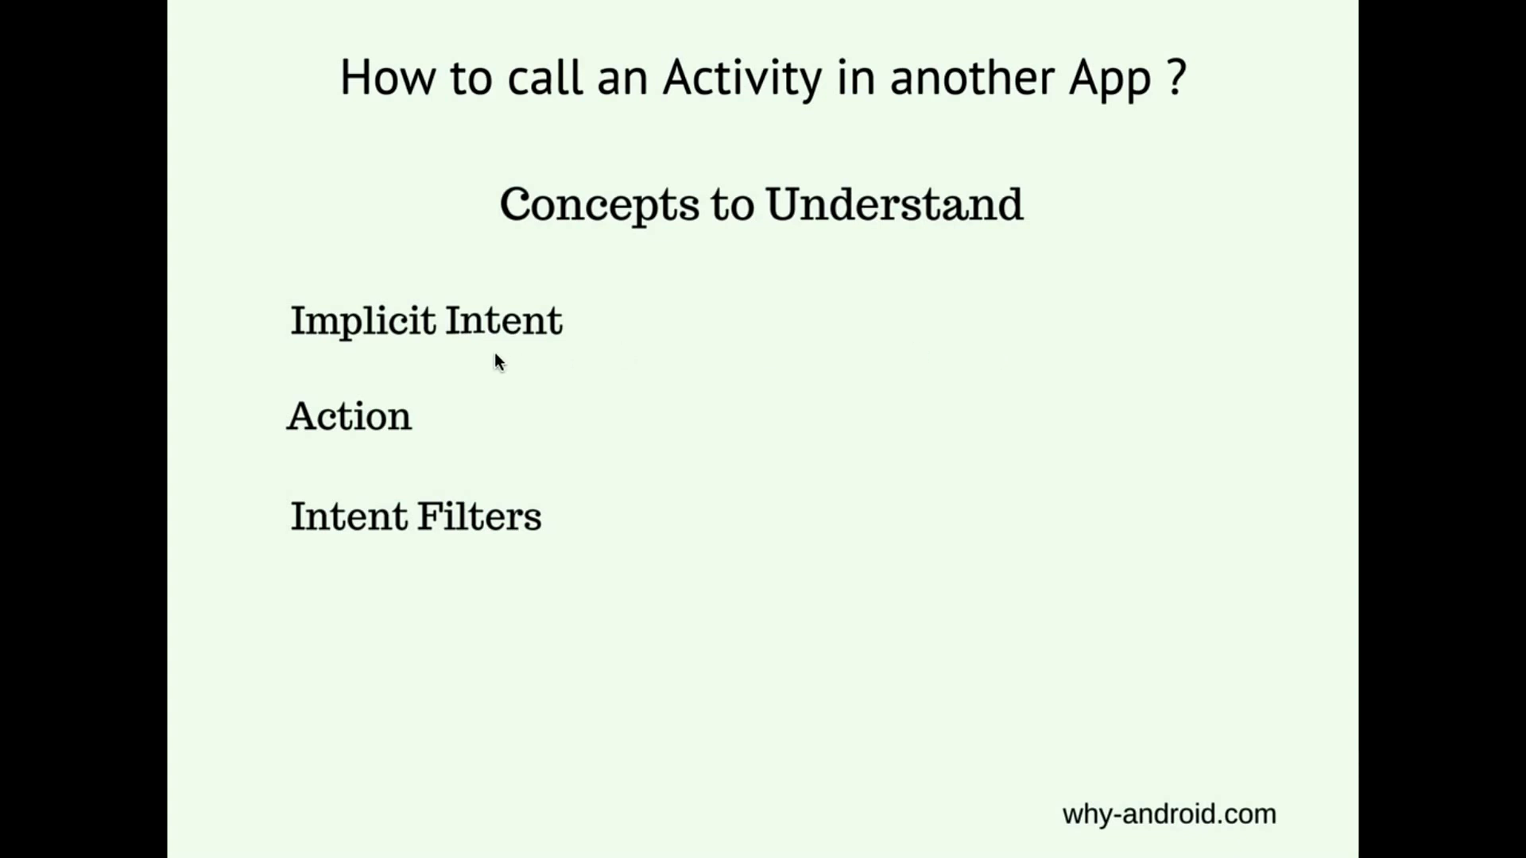
mouse_move(484, 329)
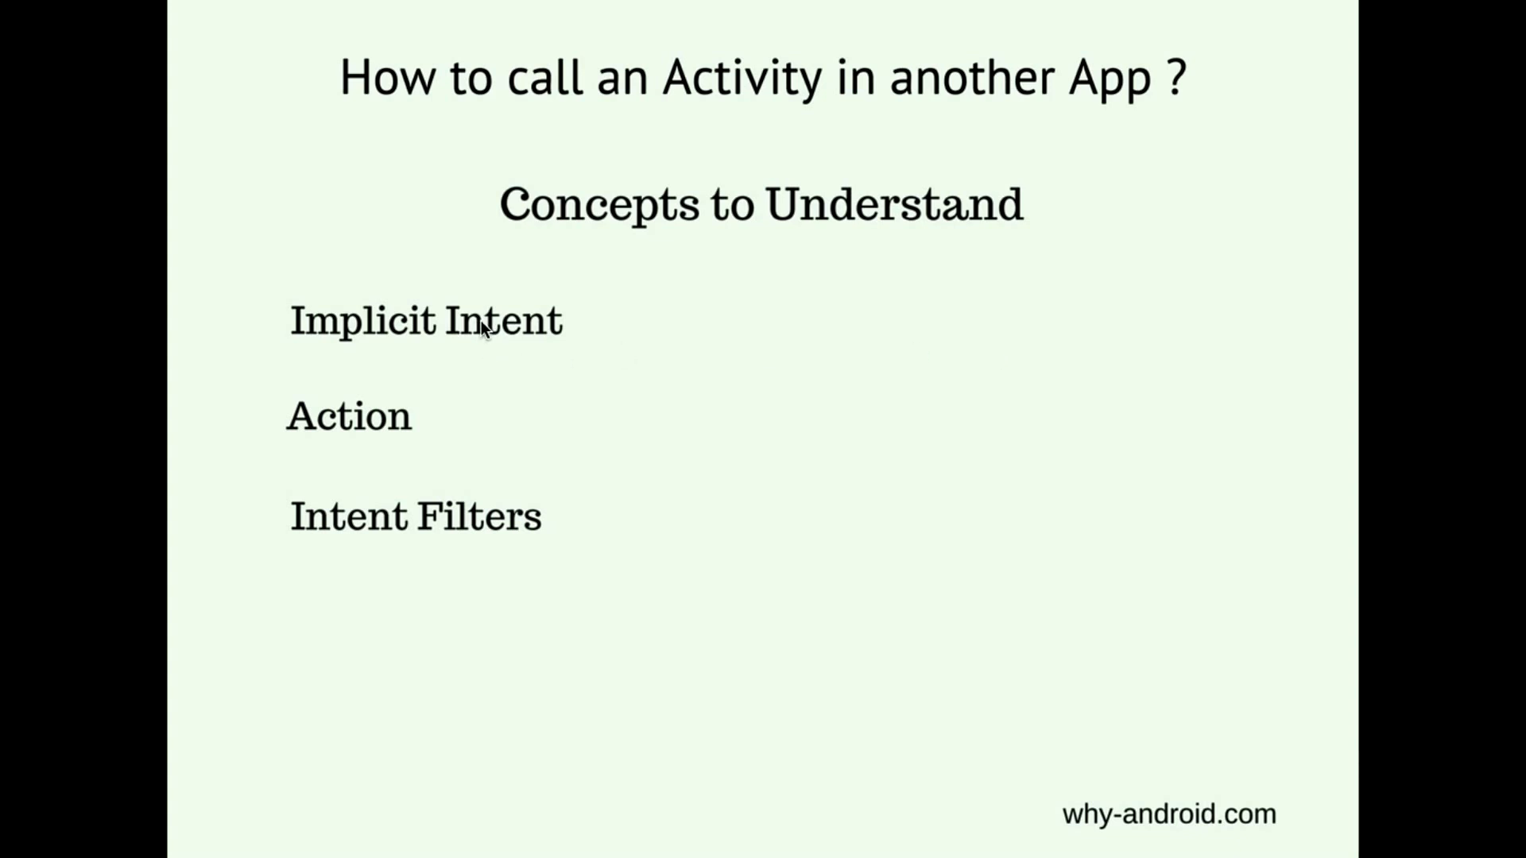
mouse_move(423, 379)
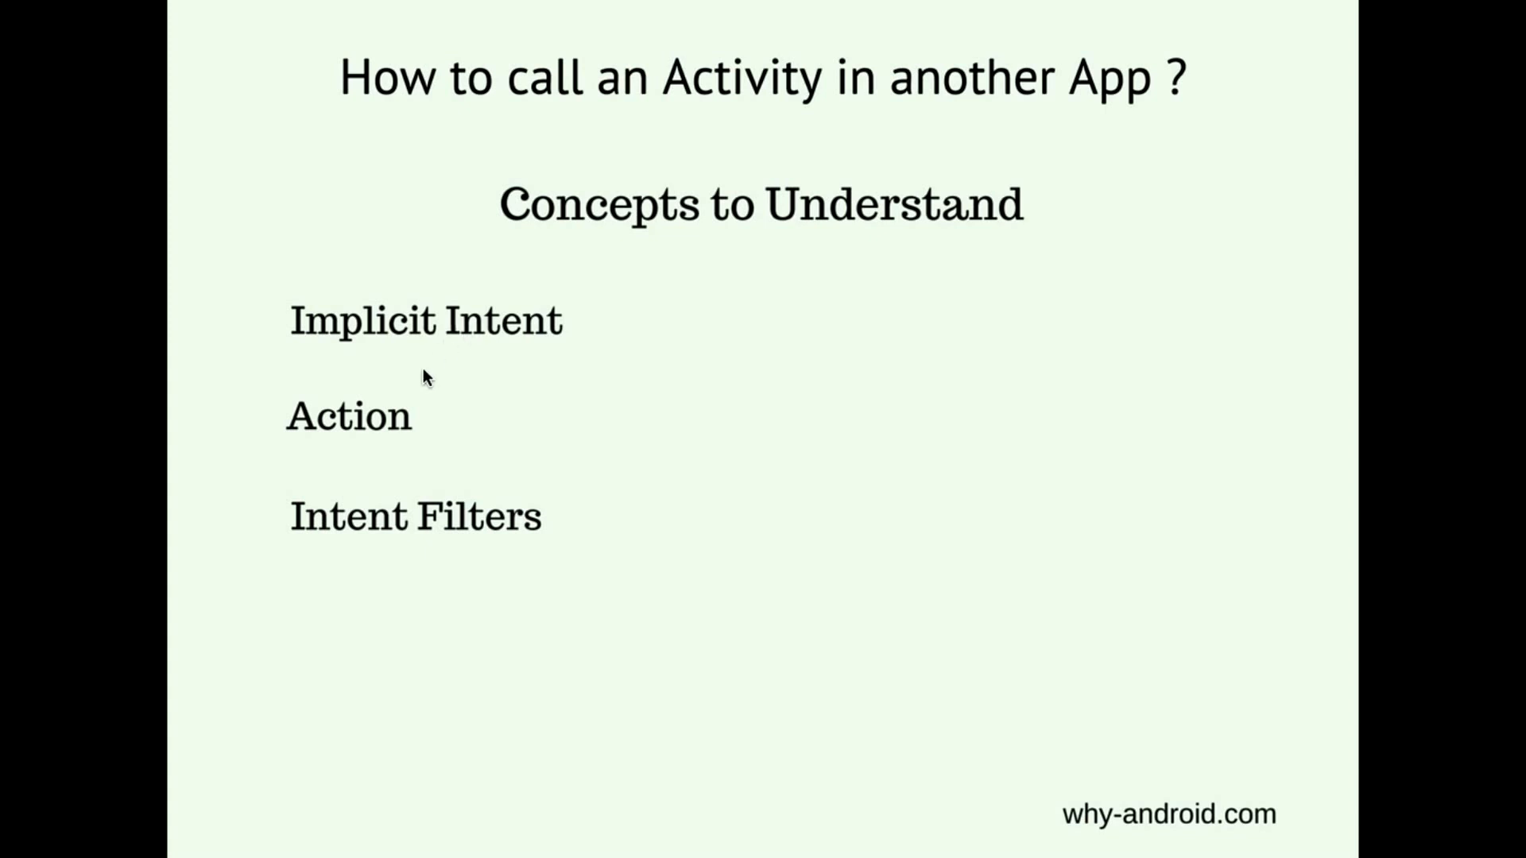
mouse_move(372, 434)
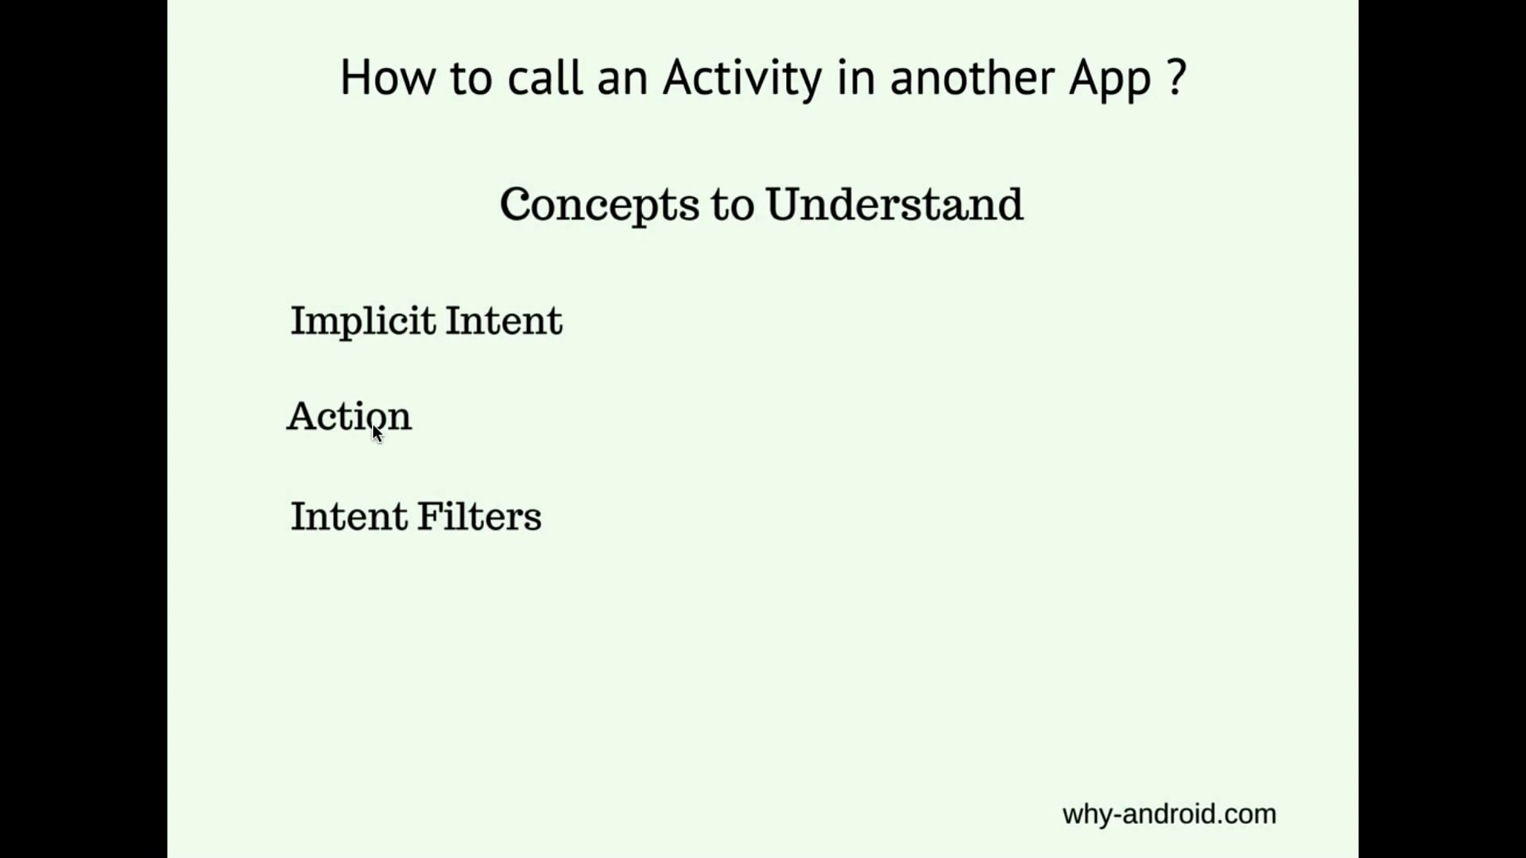
mouse_move(409, 528)
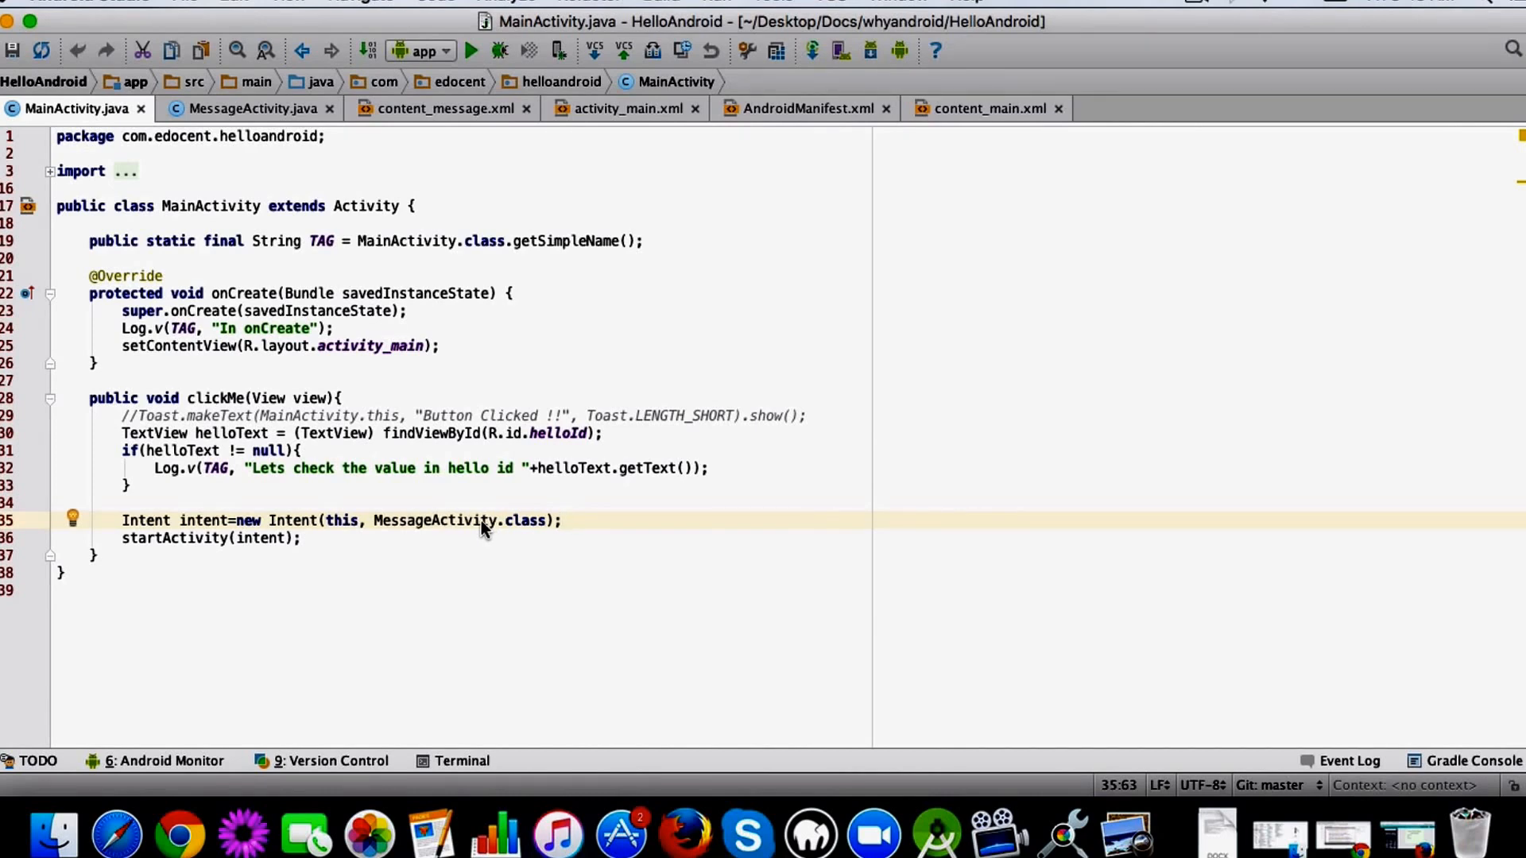
mouse_move(404, 527)
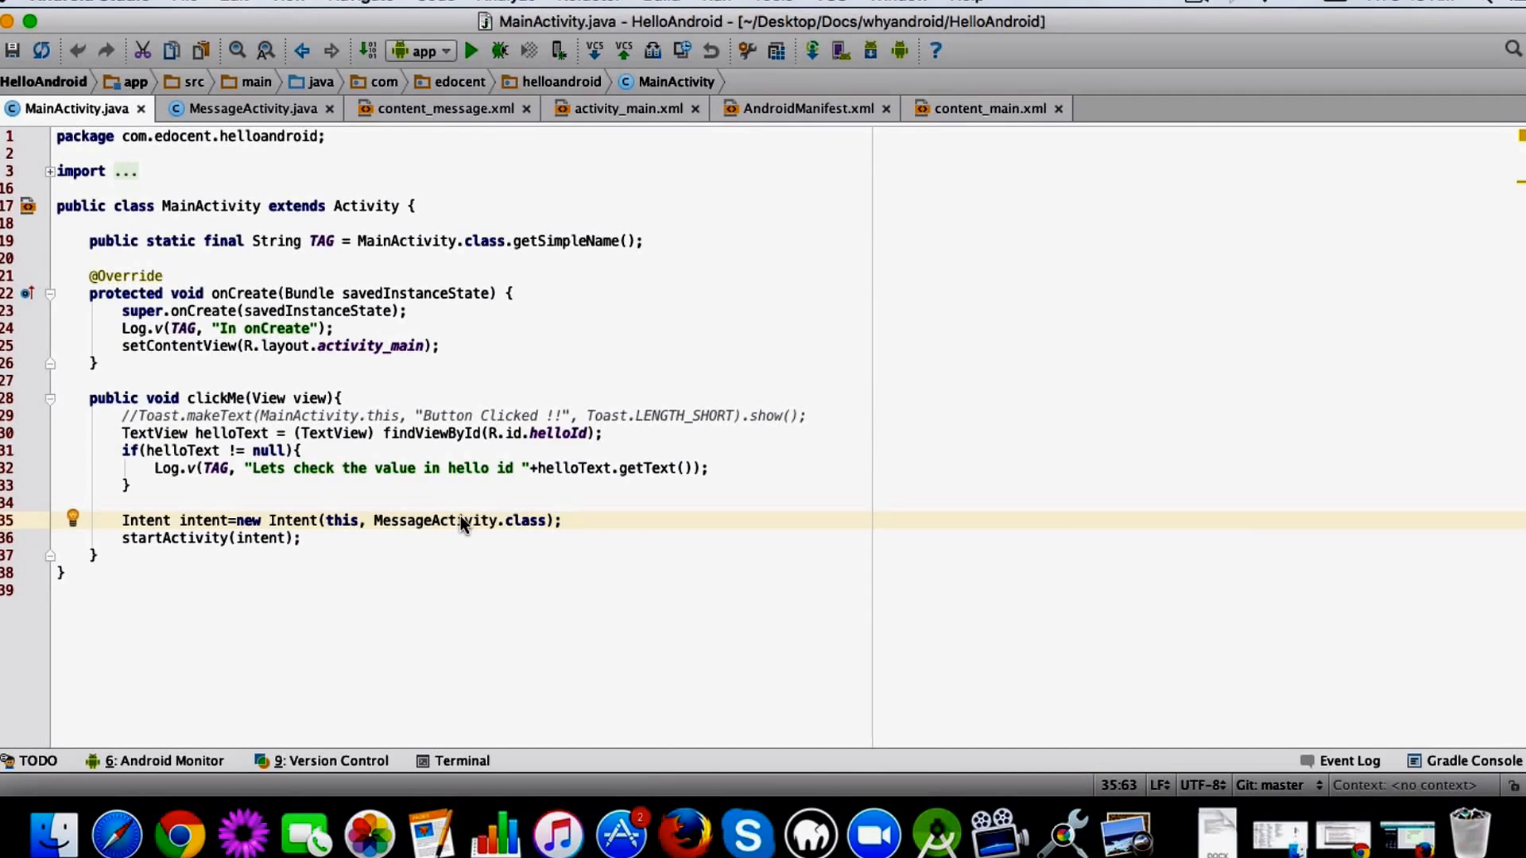
mouse_move(335, 526)
type("//")
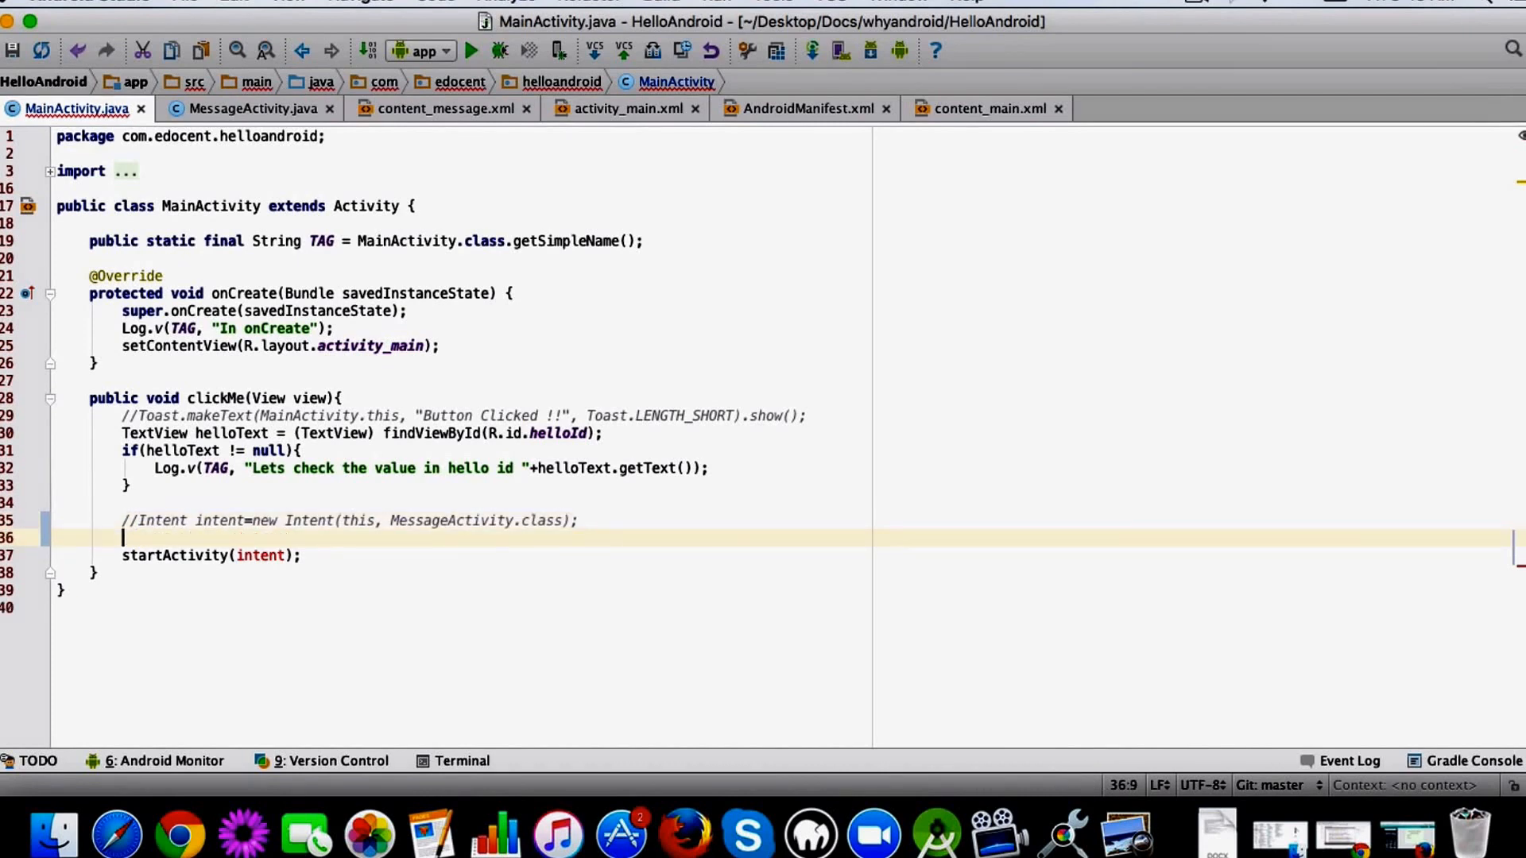
Write Intent intent = new Intent(Intent.ACTION_SEND); and add a blank line before startActivity.
type("Intent intent=new Intent(this, MessageActivity.class);")
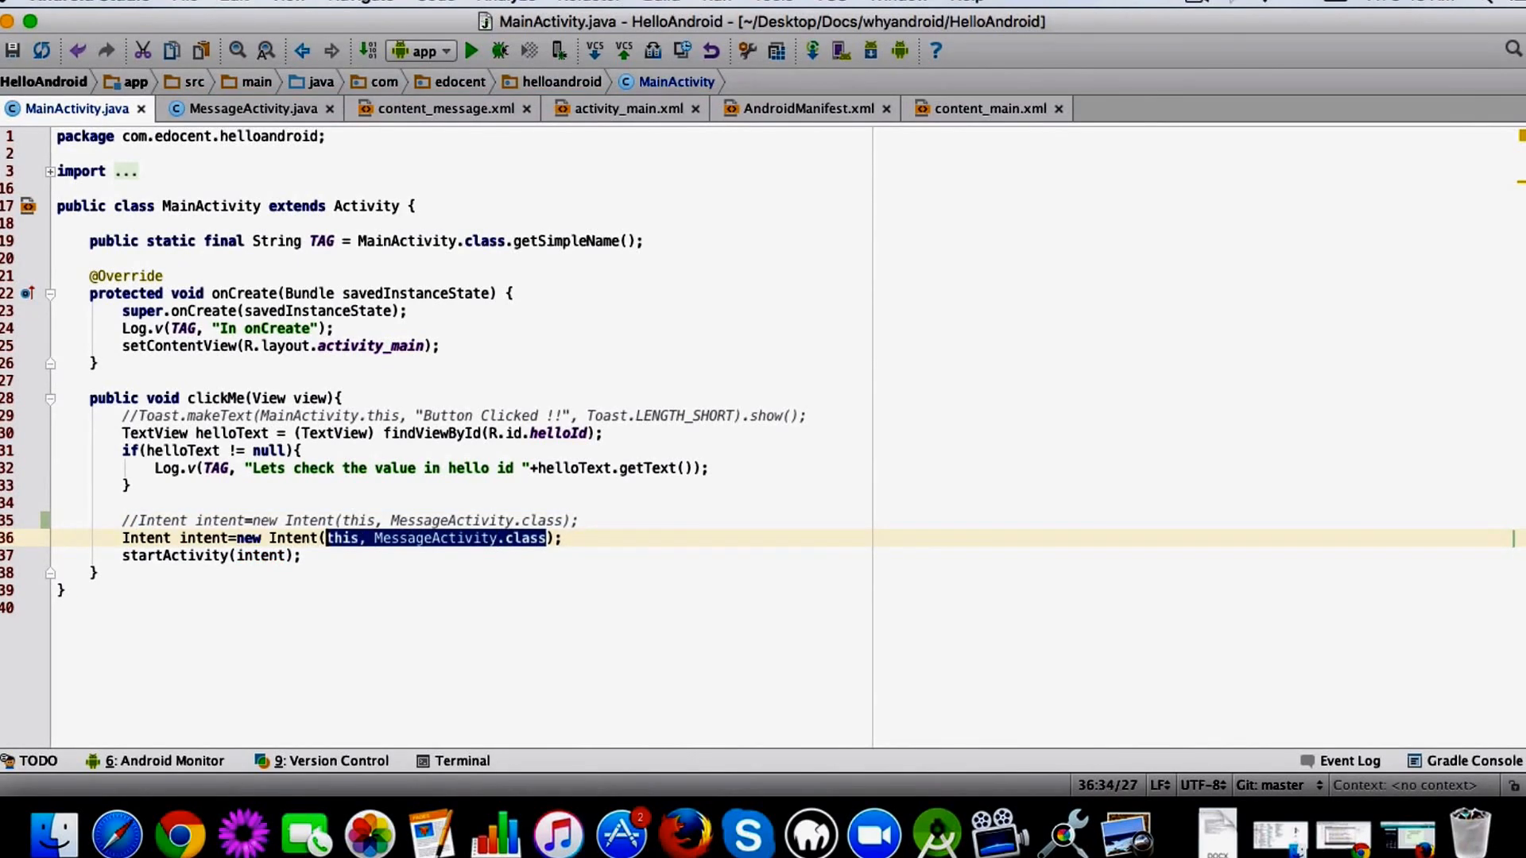
type("Inten")
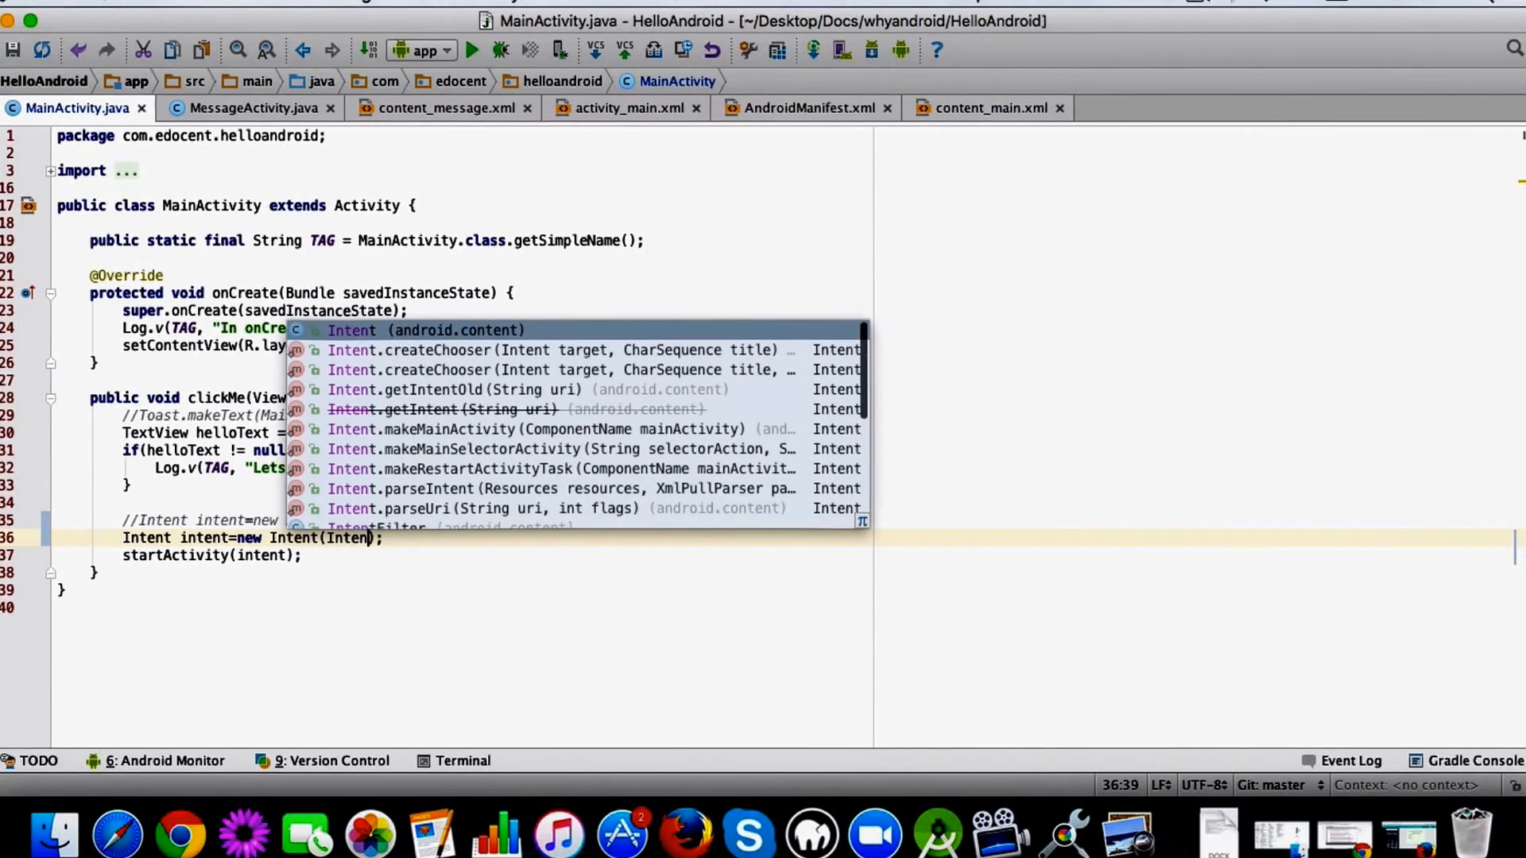
type(".ACTION_SEND")
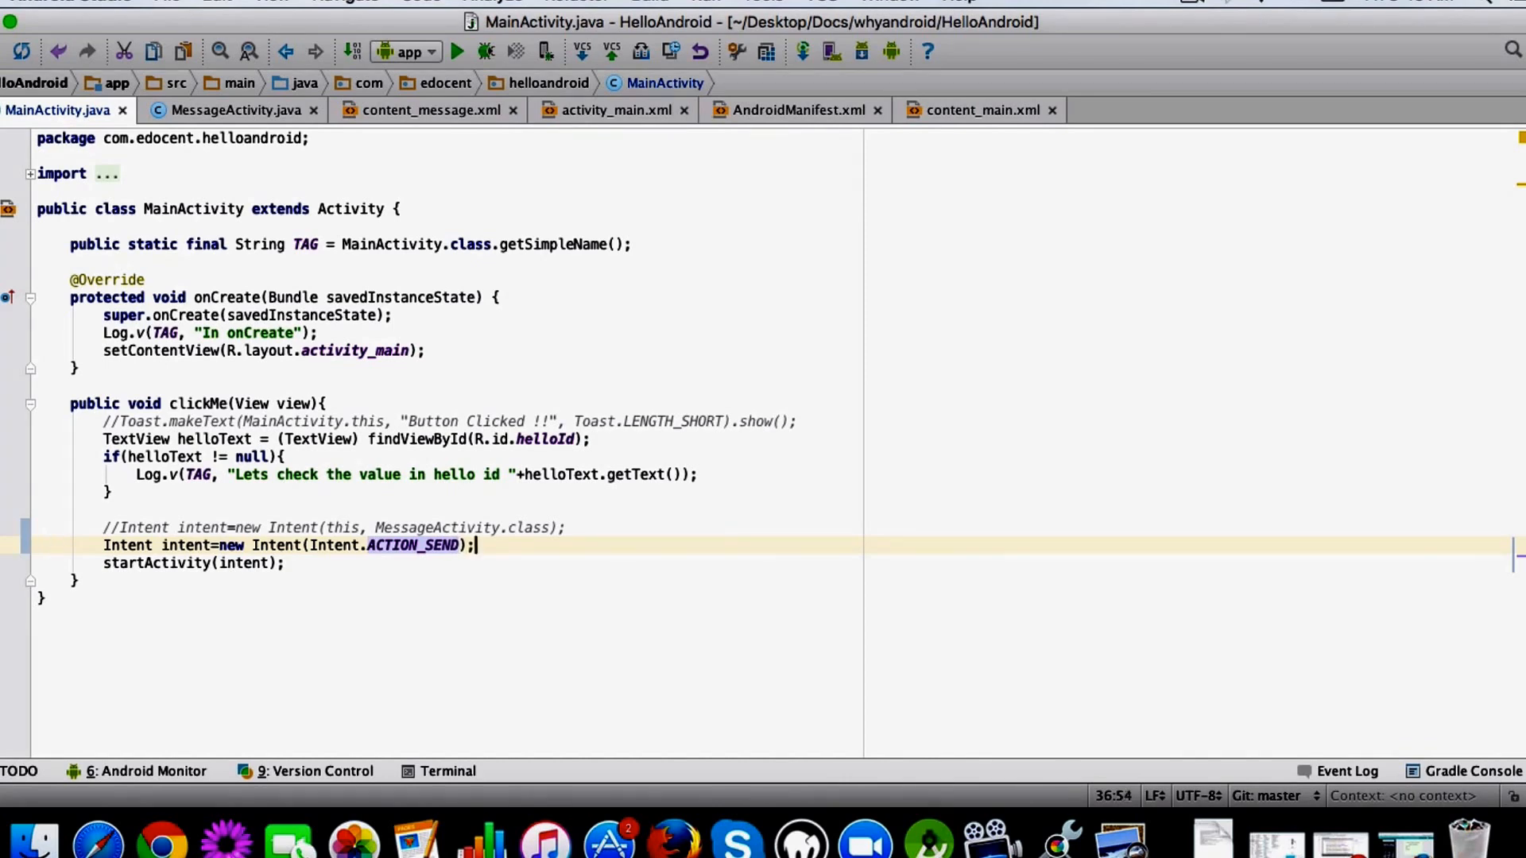
key("enter")
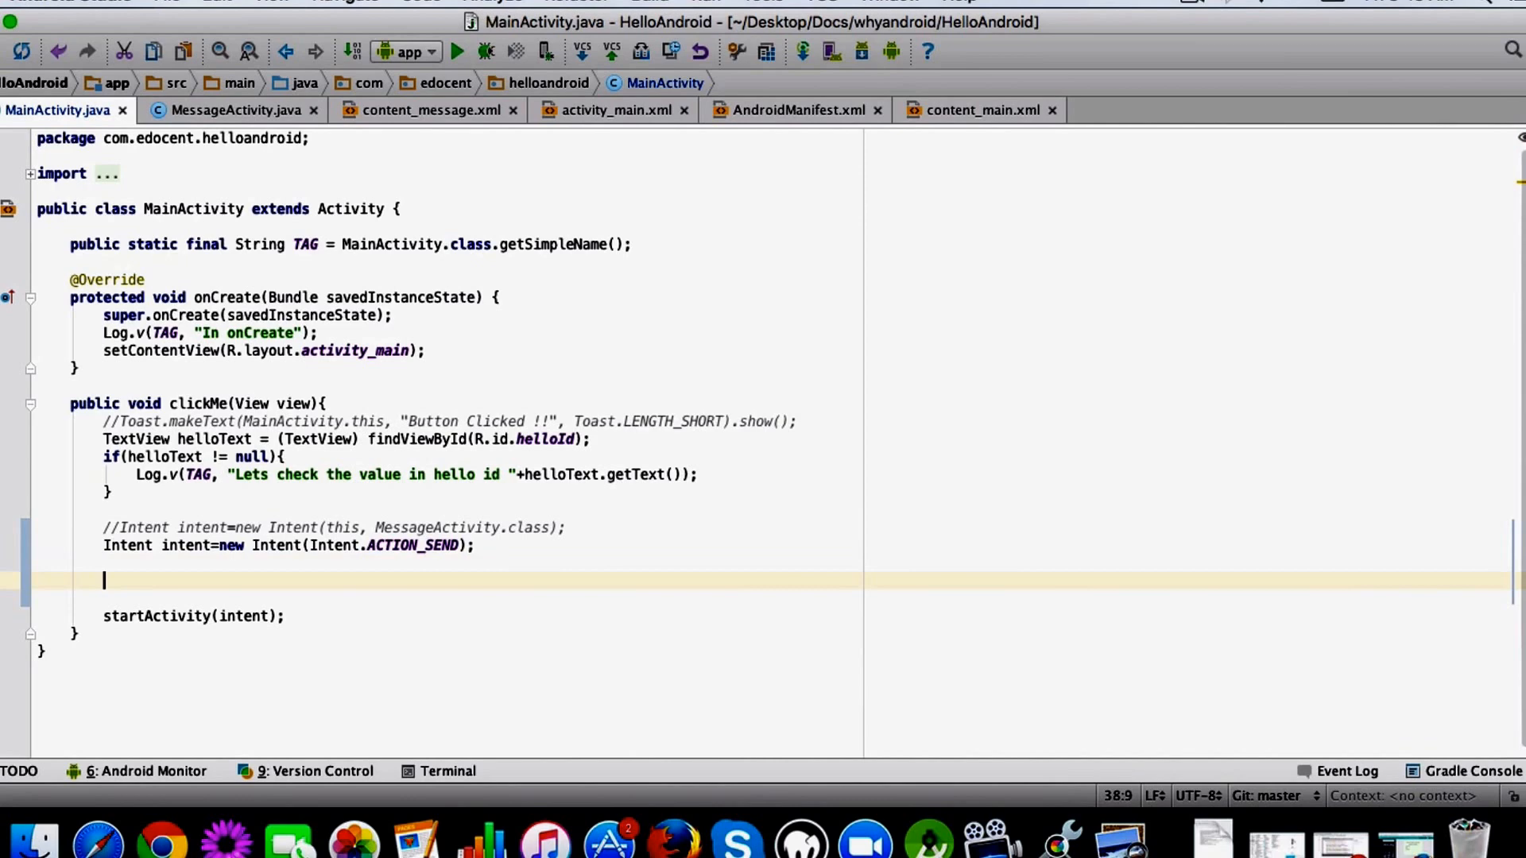
Add intent.putExtra(Intent.EXTRA_TEXT, "Hello"); right after the ACTION_SEND intent line.
type("INTENT")
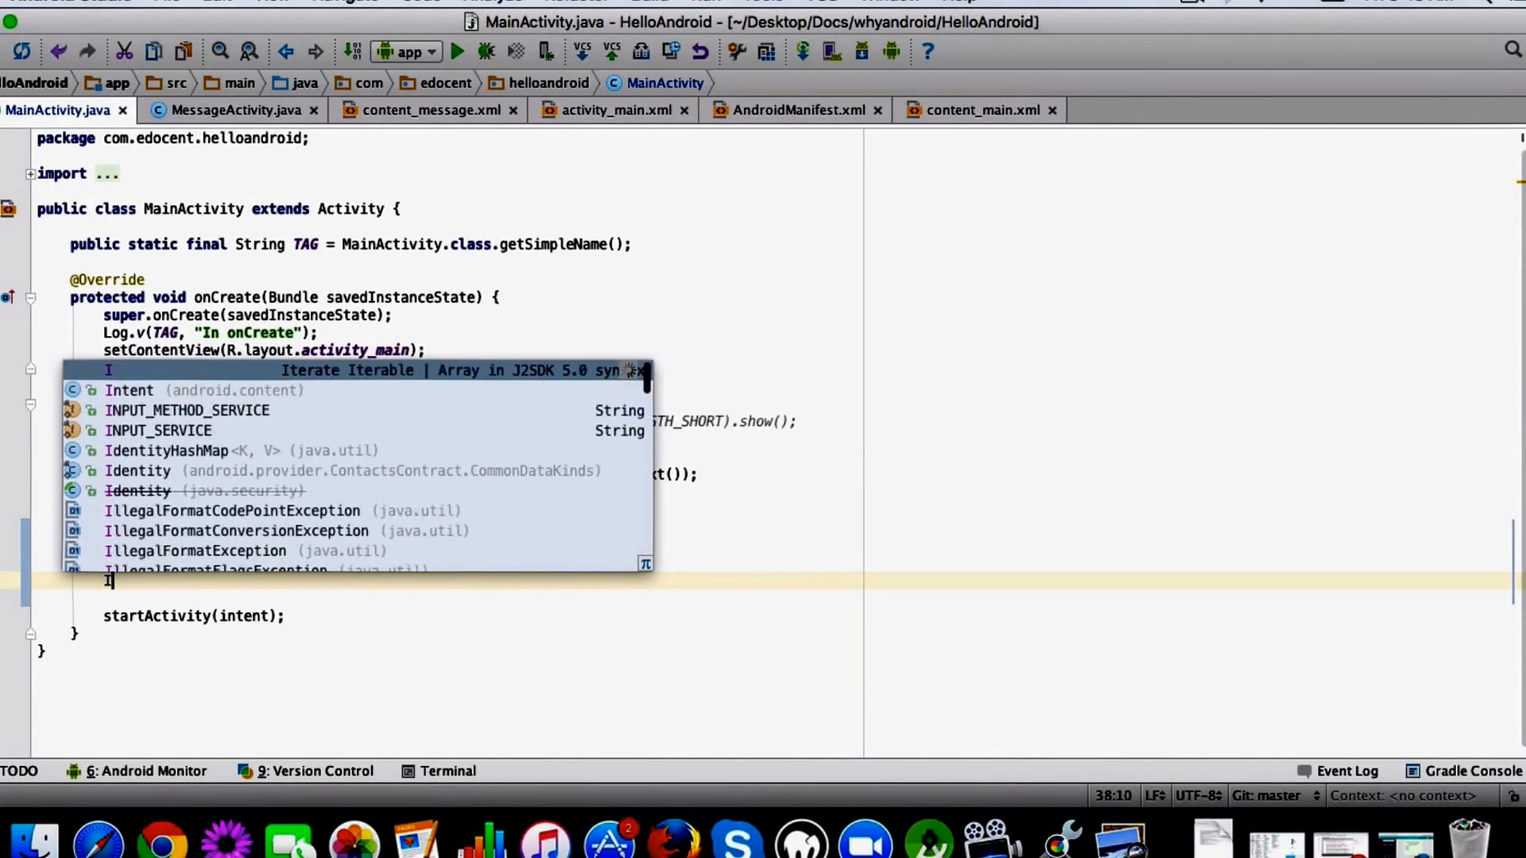
type("ntent.putExtra(")
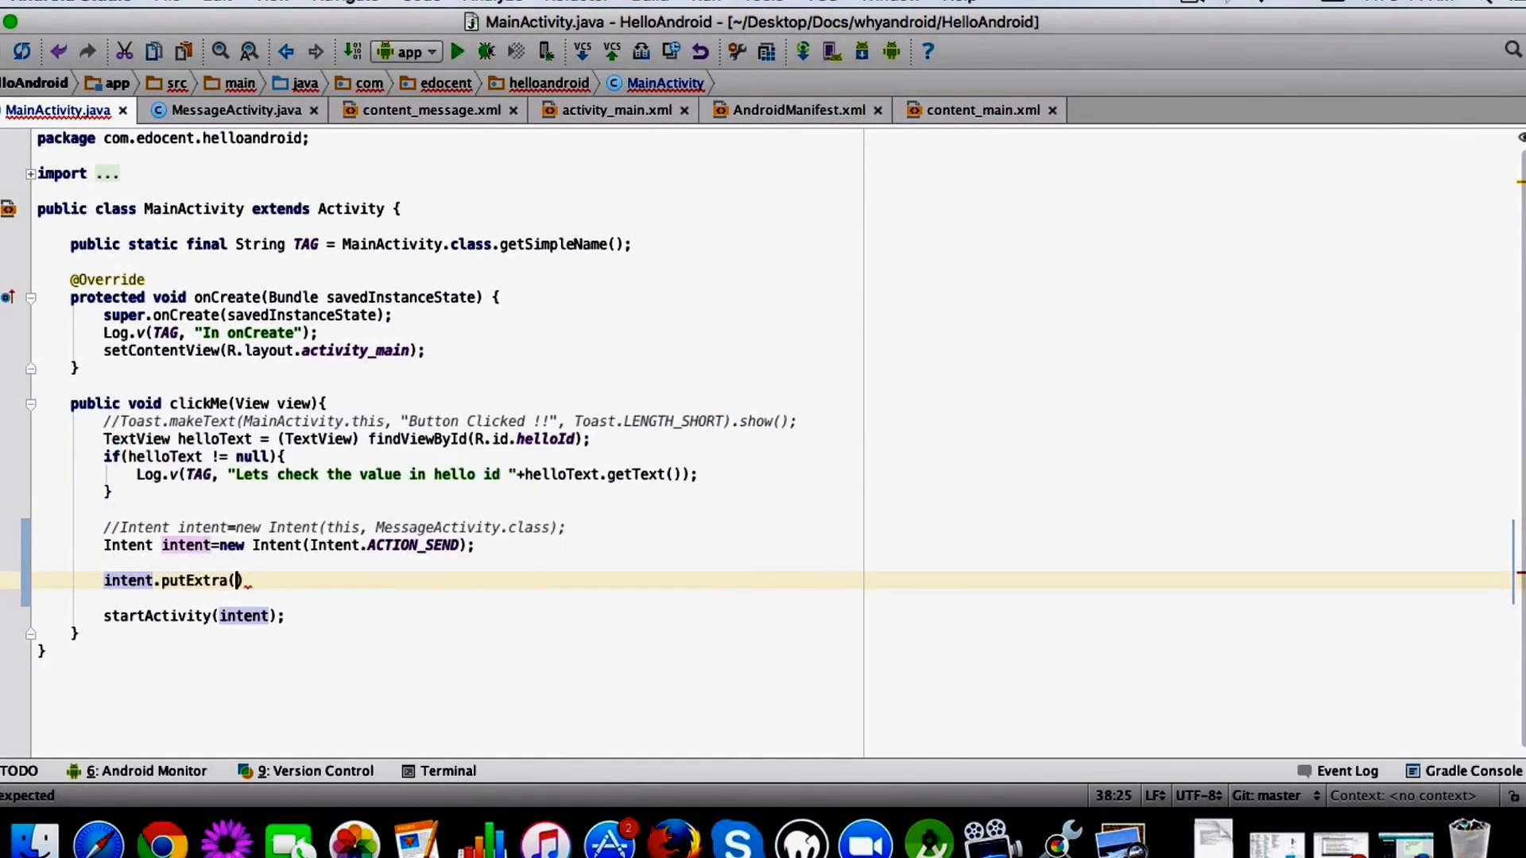
type(";")
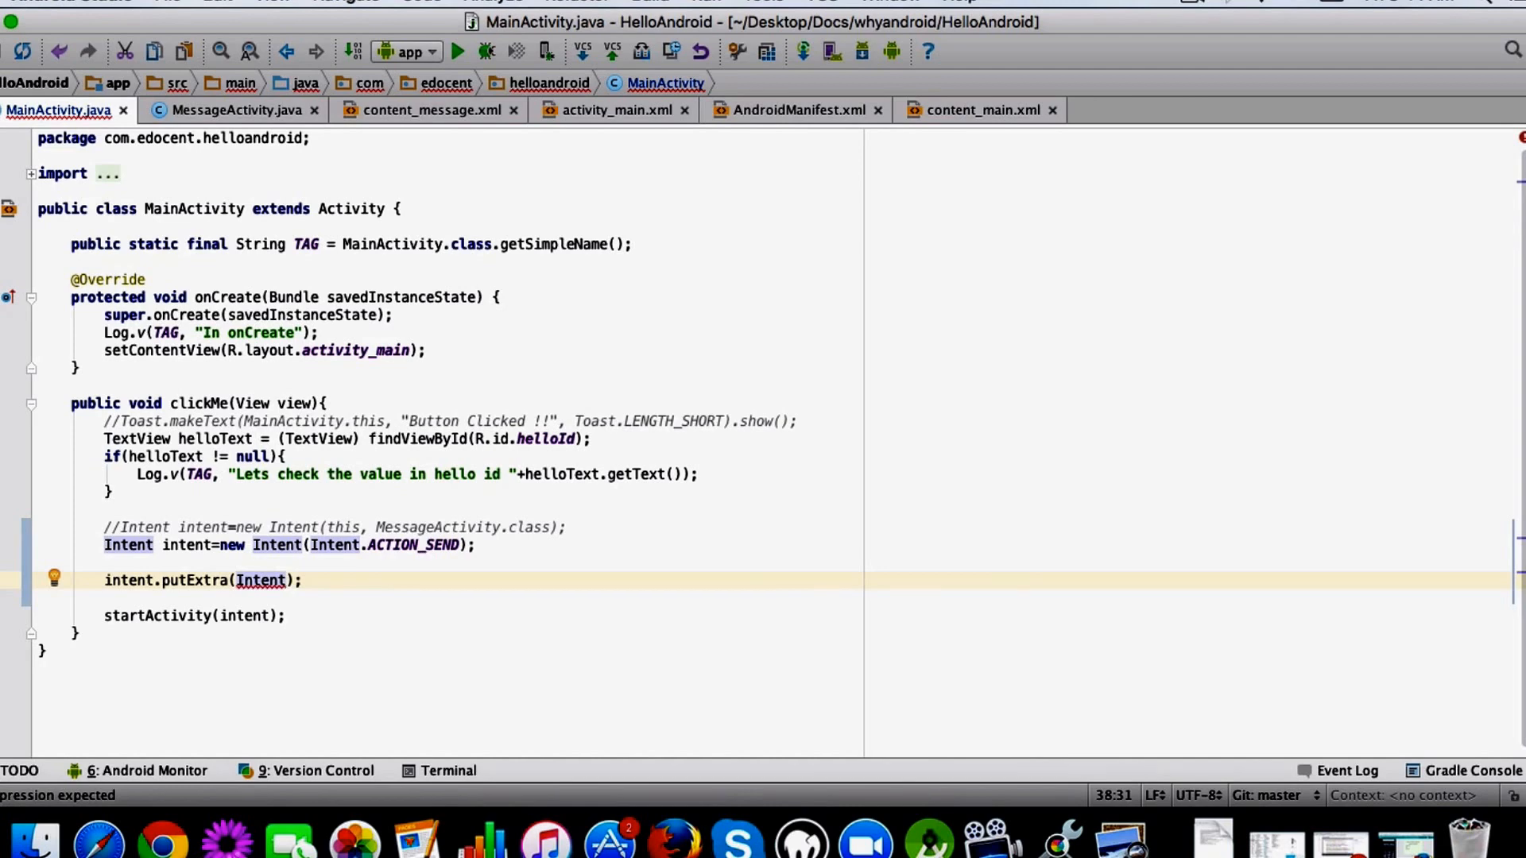
type(".EXTRA_TEXT")
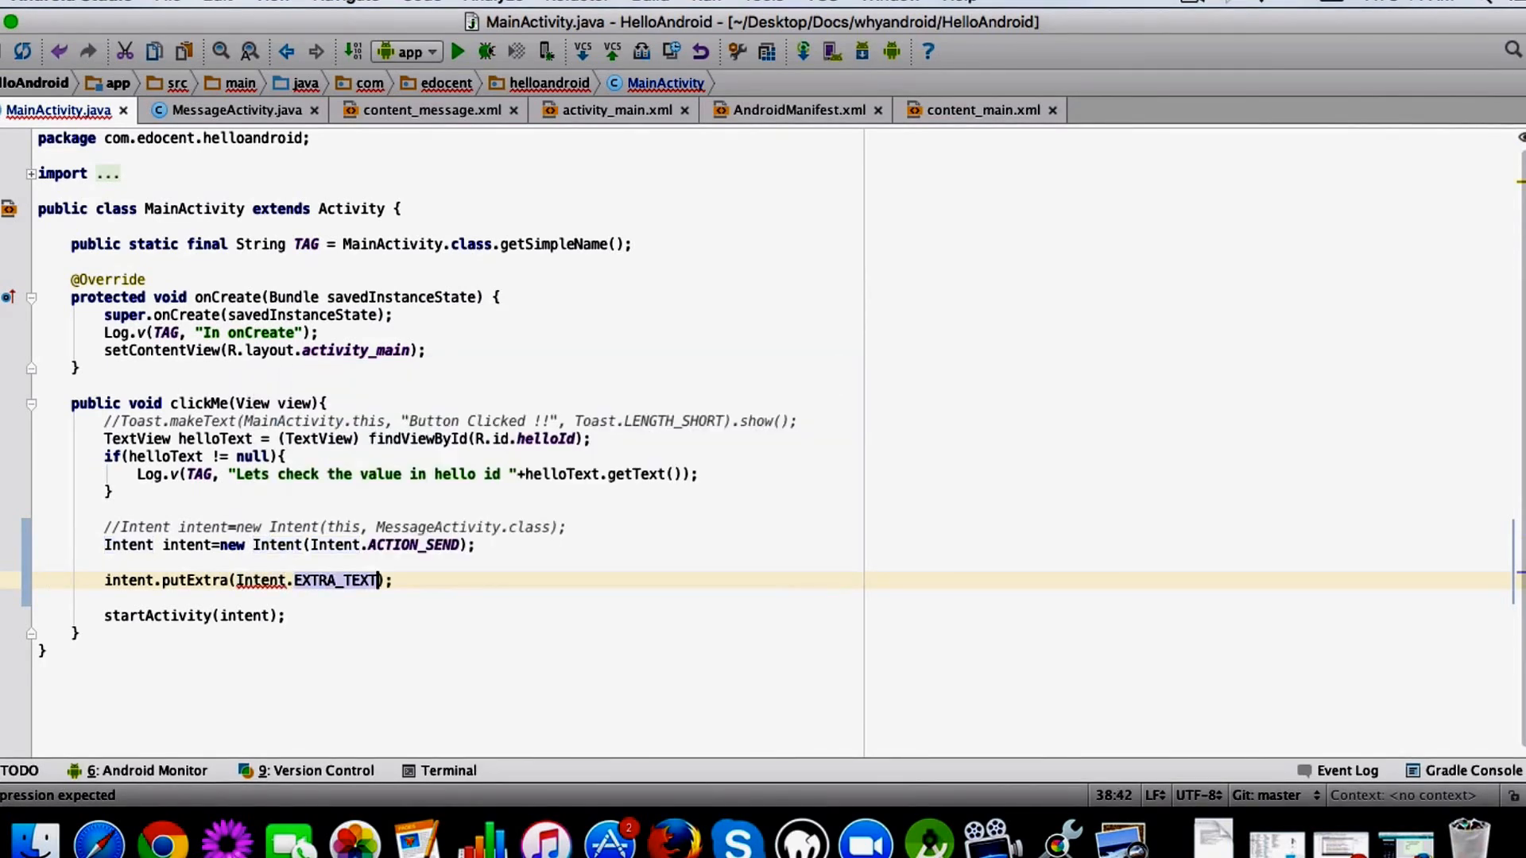
type(", \"\"")
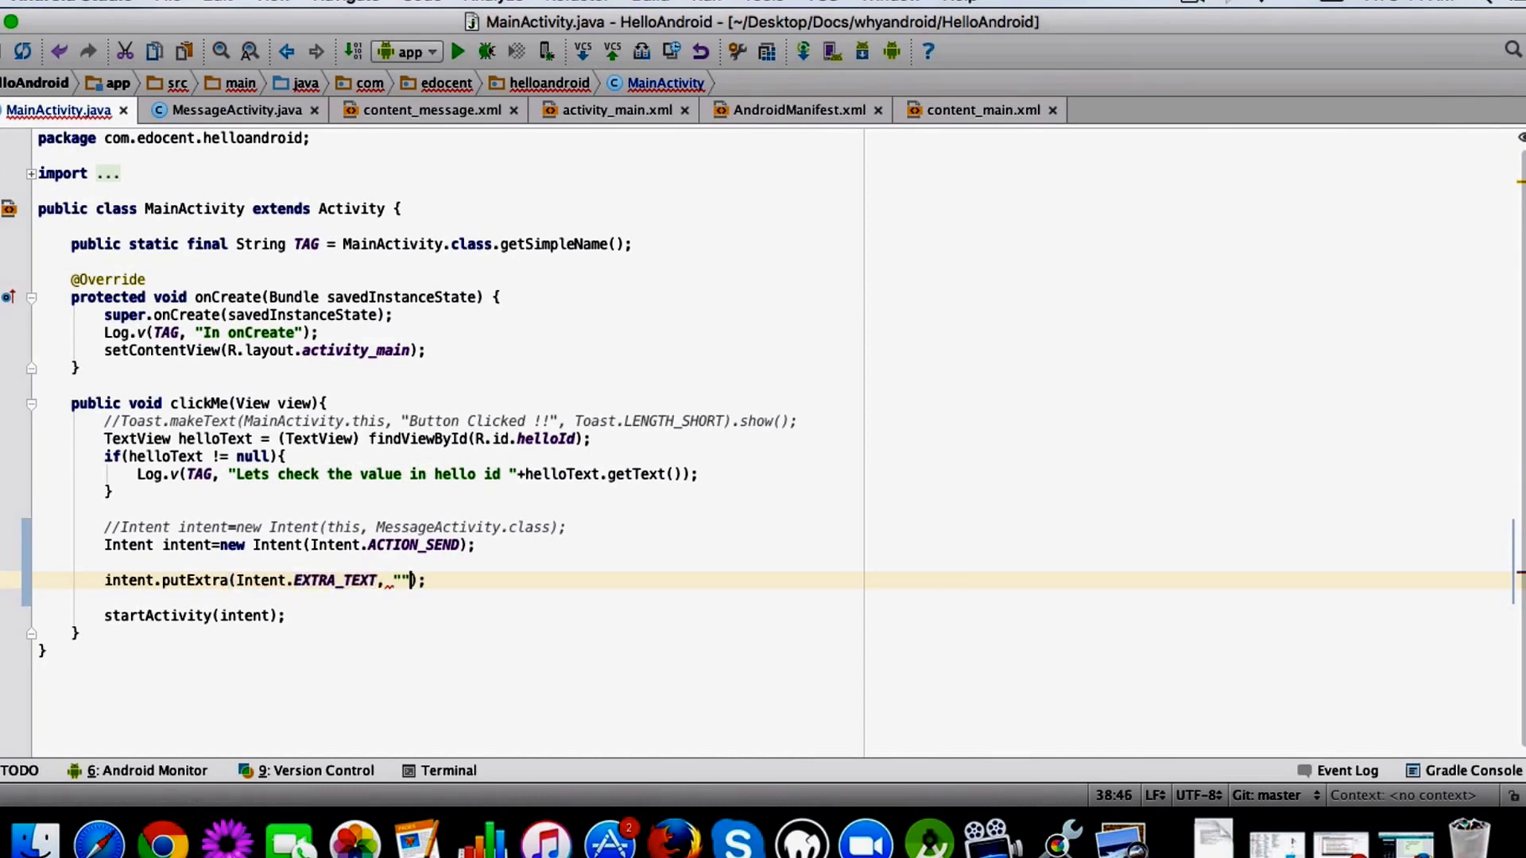
type("Hello")
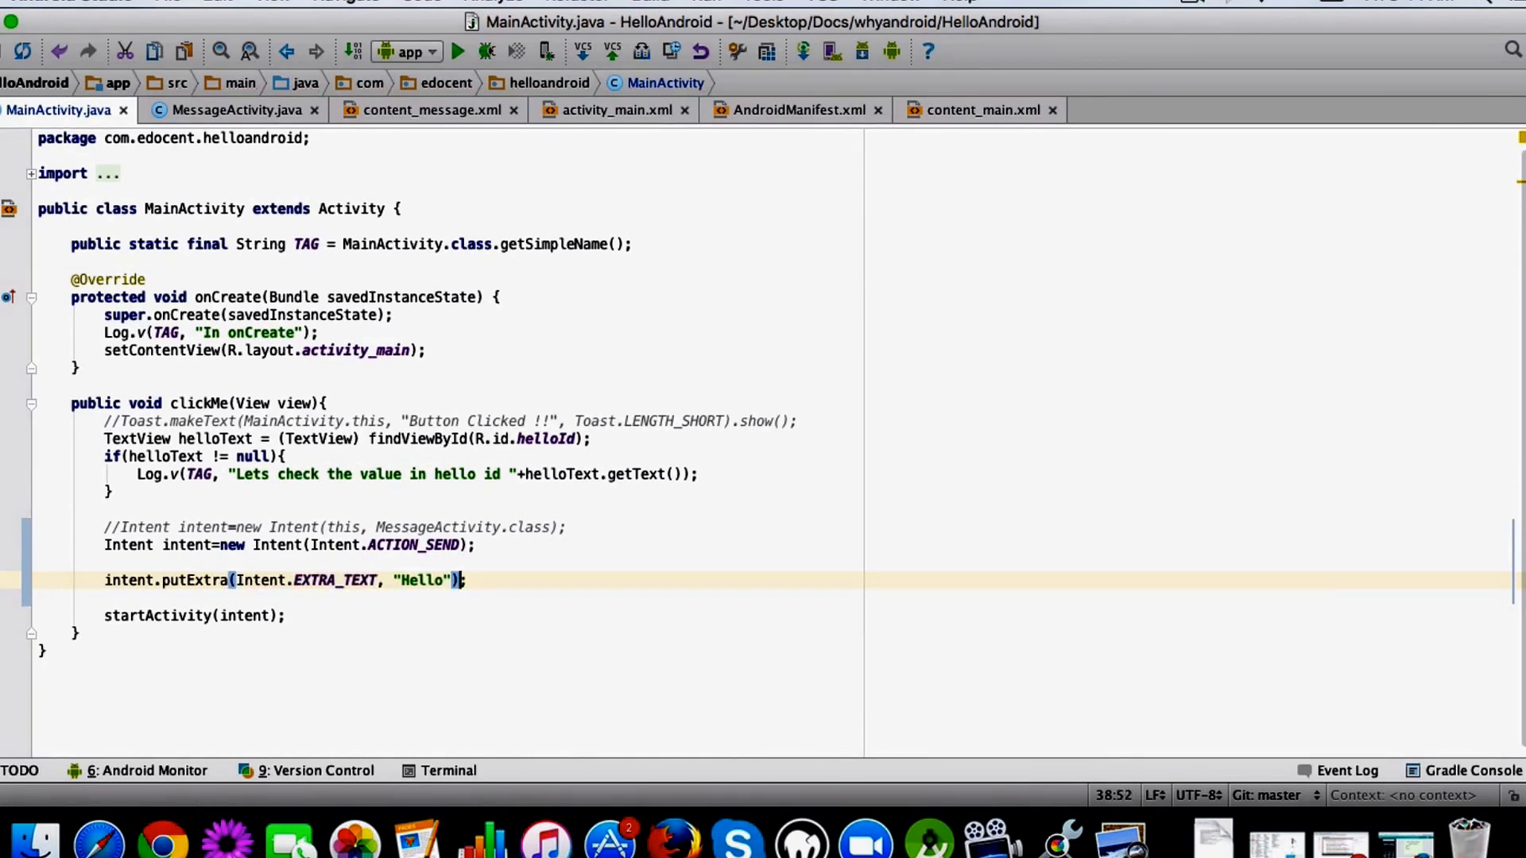
key("backspace")
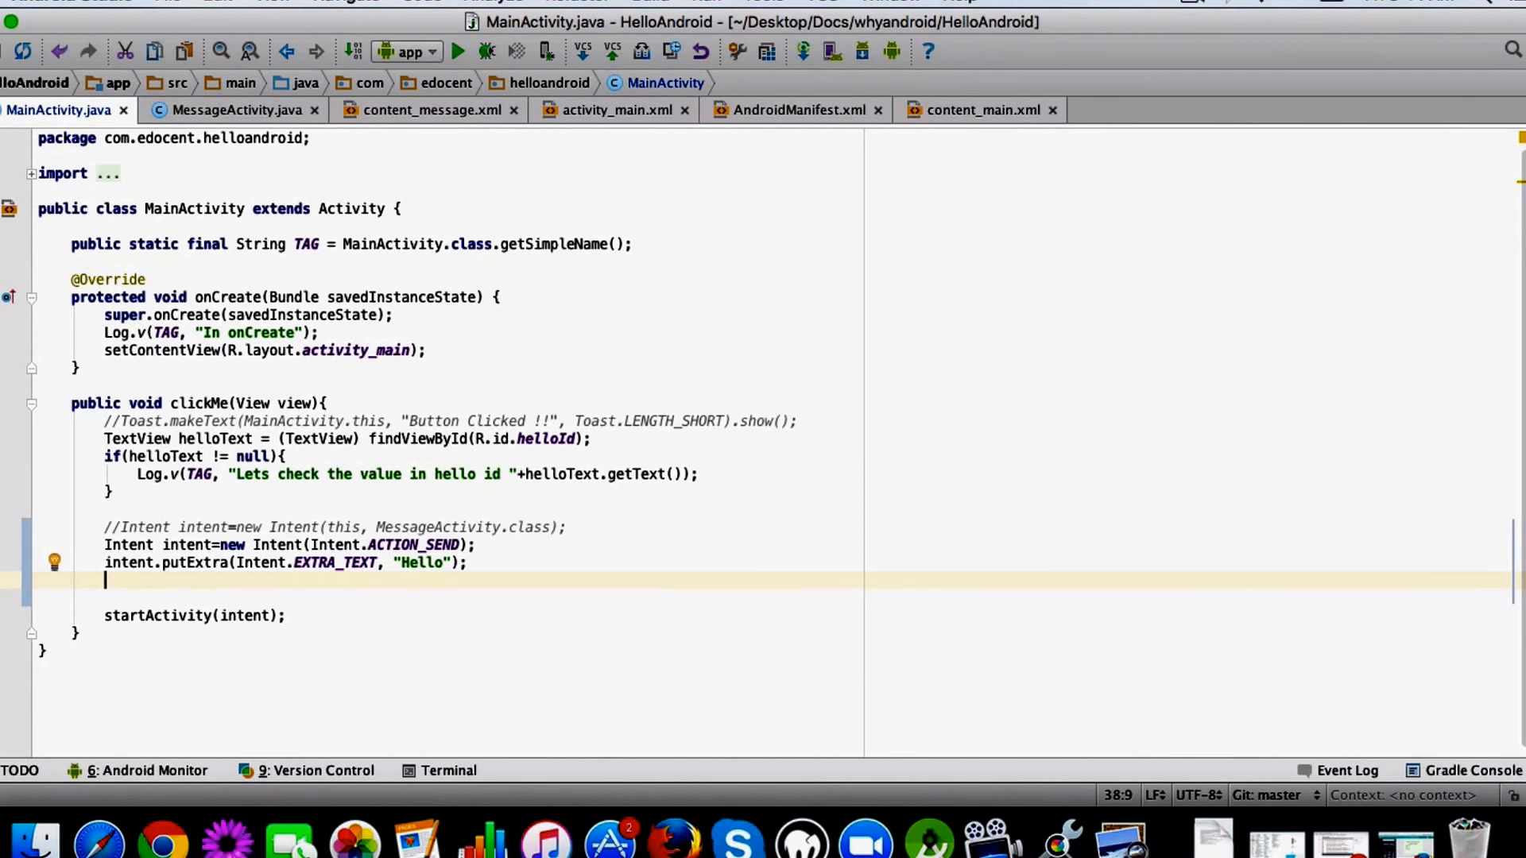
Add intent.setType("text/plain"); below putExtra, just before startActivity.
type("intent.setType(\"tex\");")
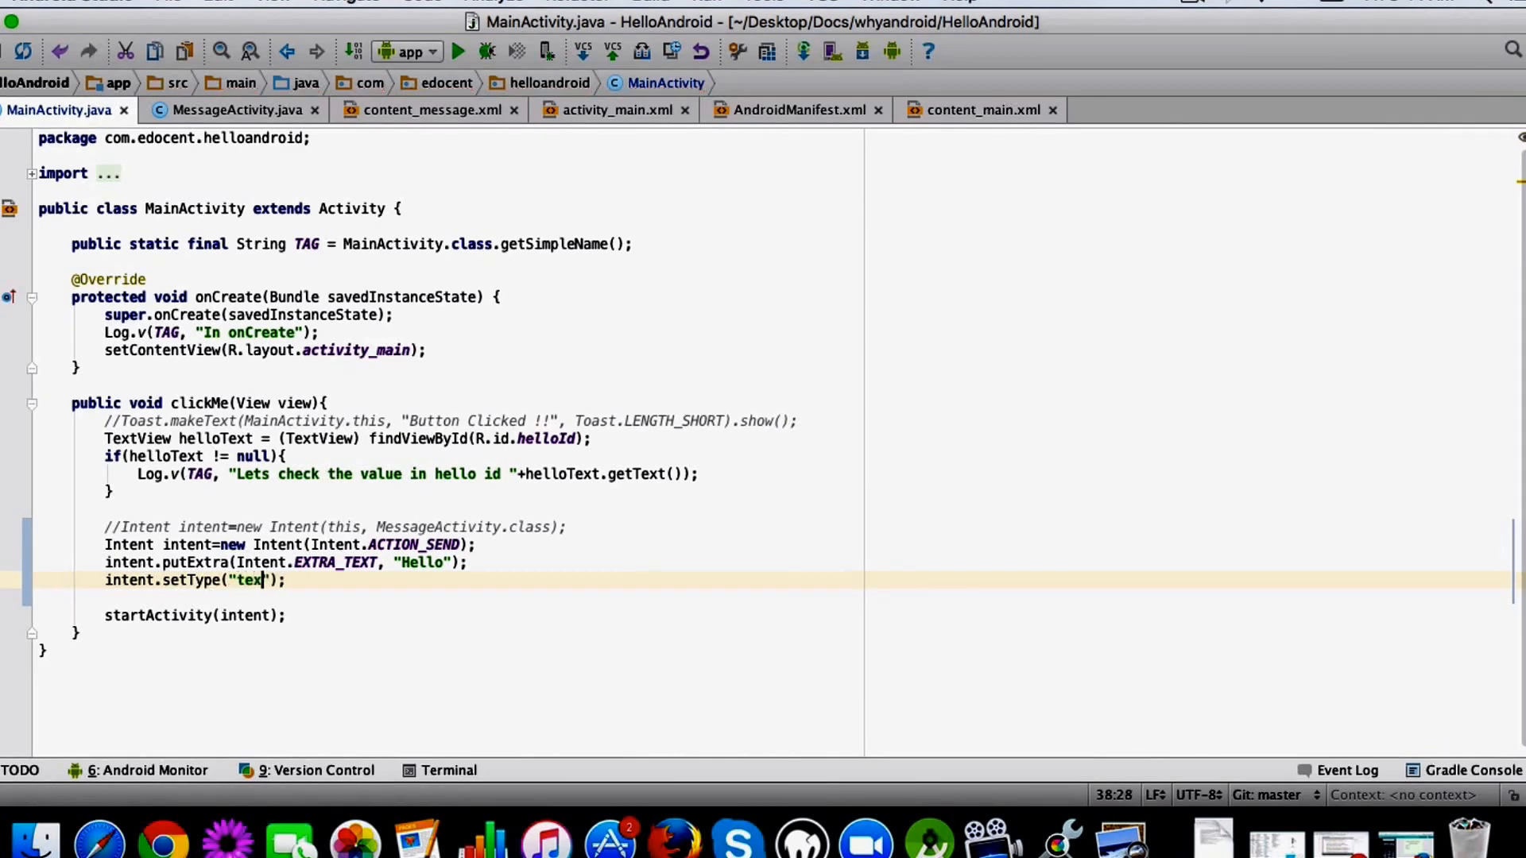
type("t/plain")
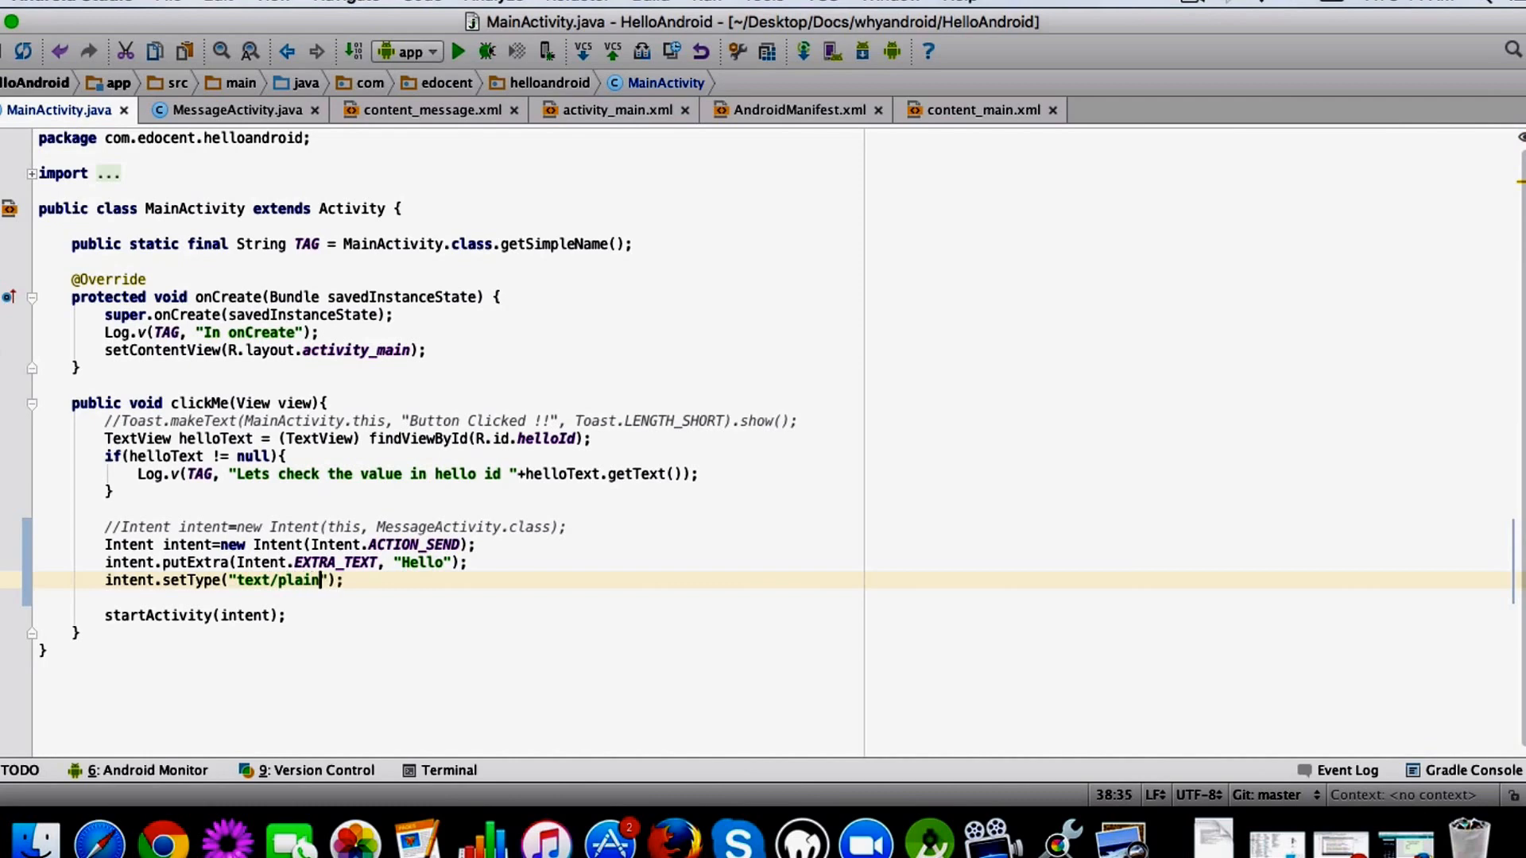